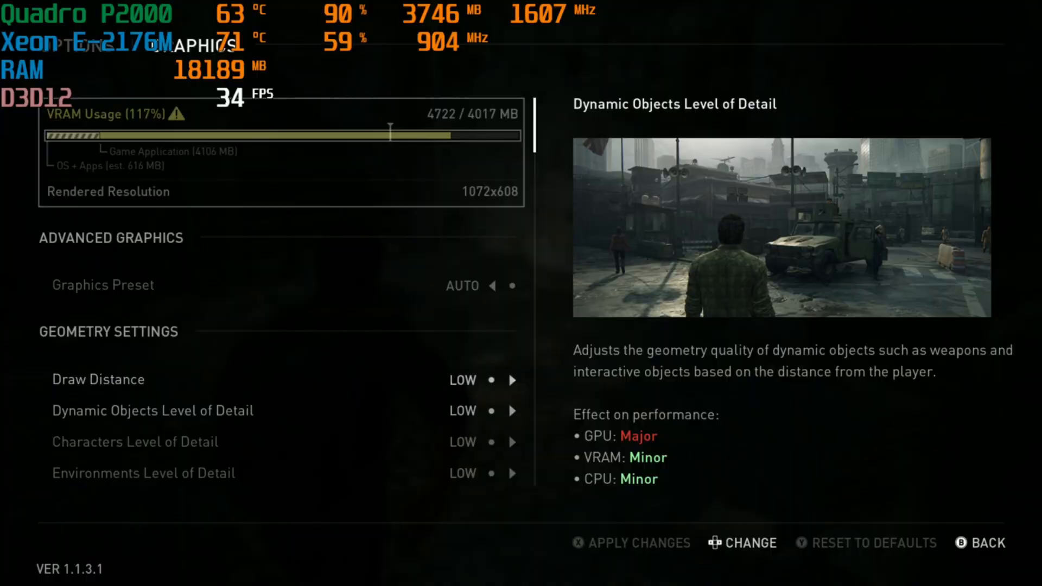
- Scroll the Fortnite Video settings down to Graphics Quality and leave the menu
scroll("down", 3)
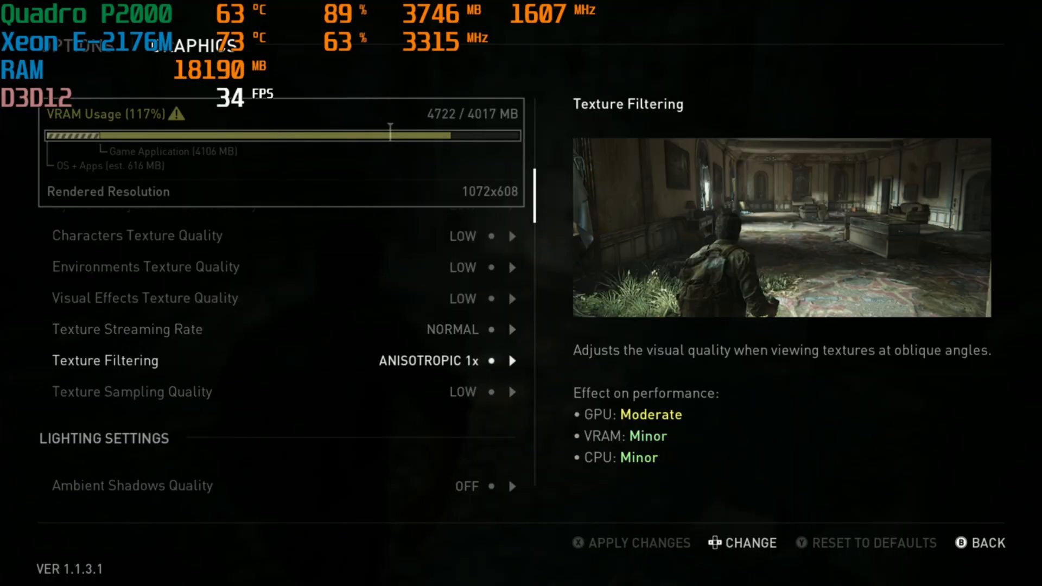
scroll("down", 3)
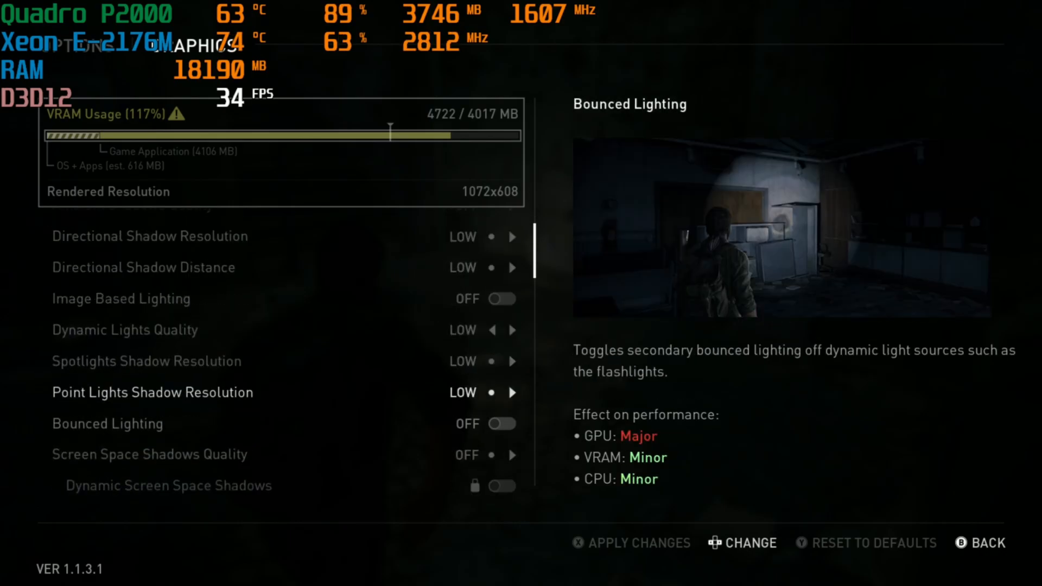
scroll("down", 3)
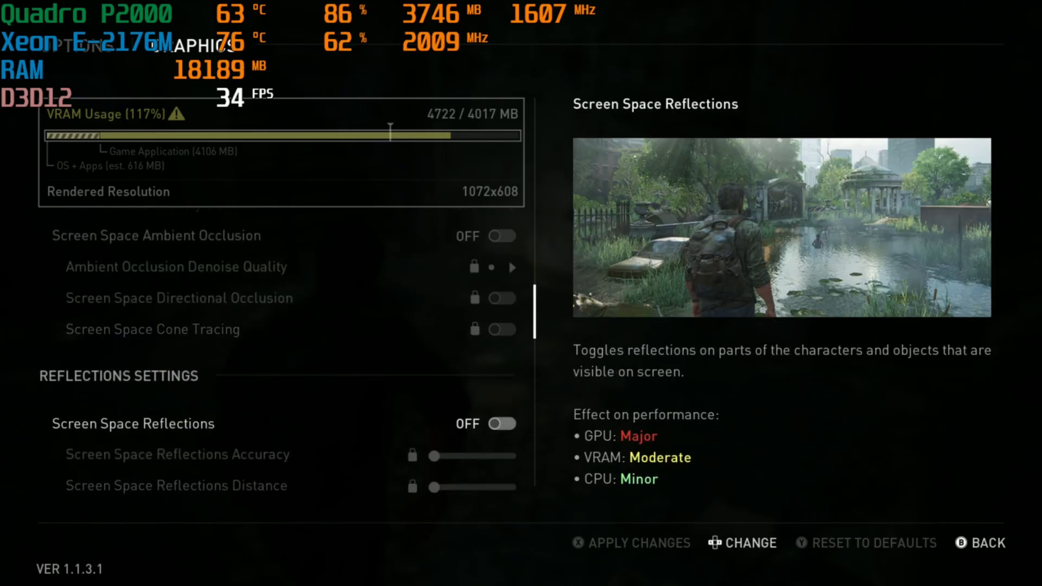
scroll("down", 3)
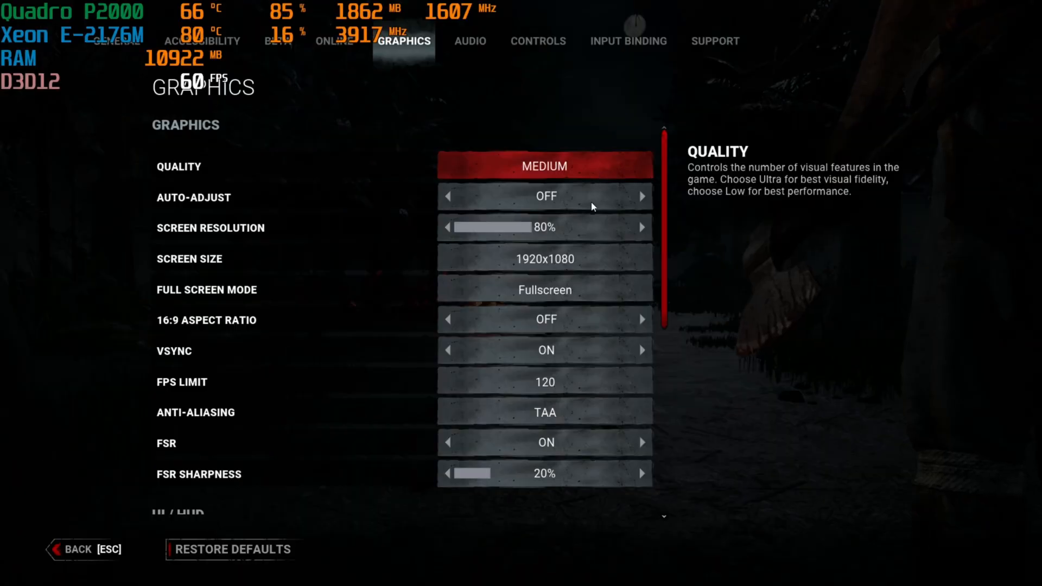
mouse_move(579, 462)
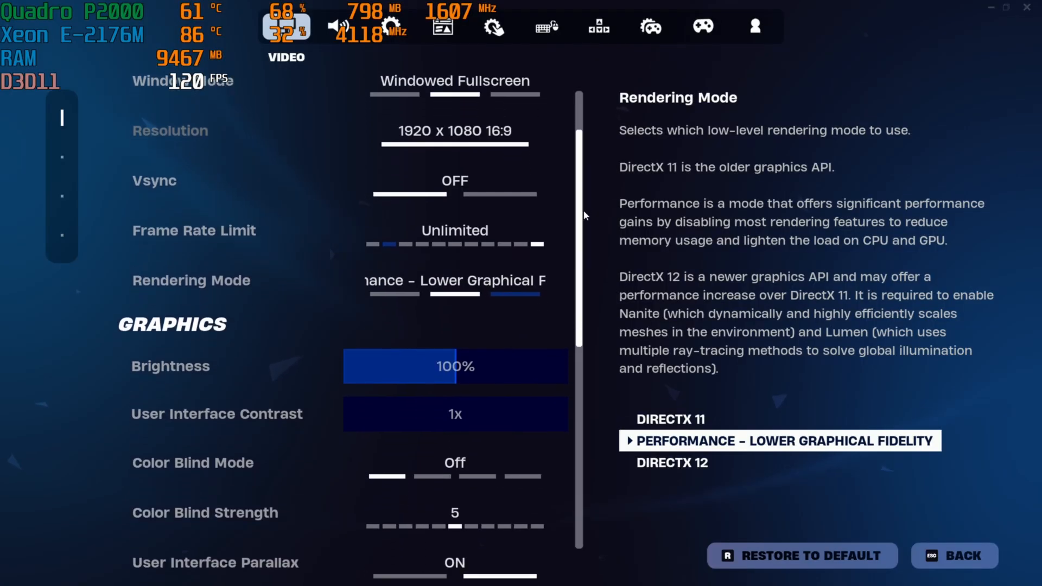
scroll("down", 3)
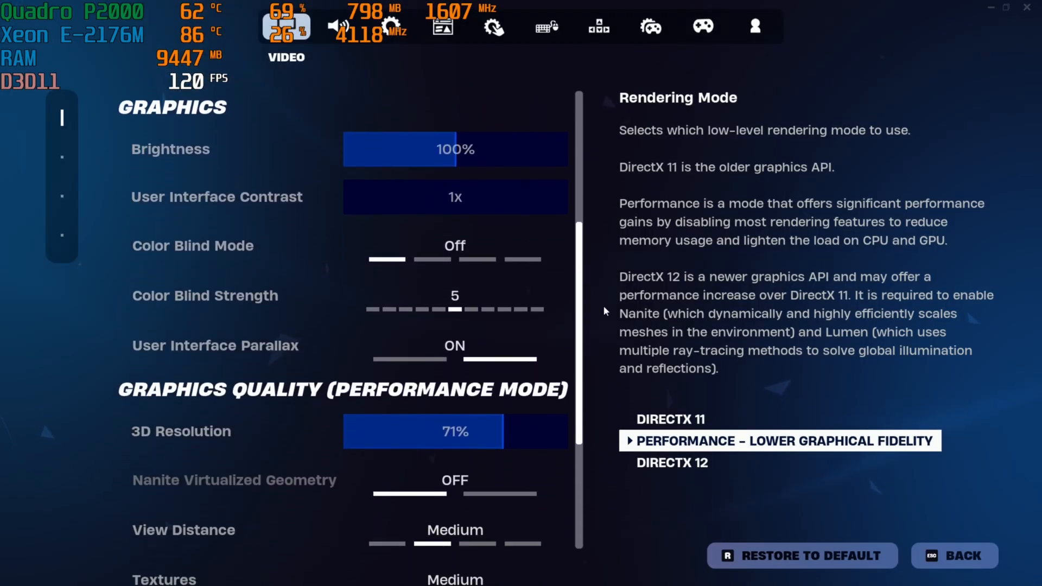
left_click(953, 556)
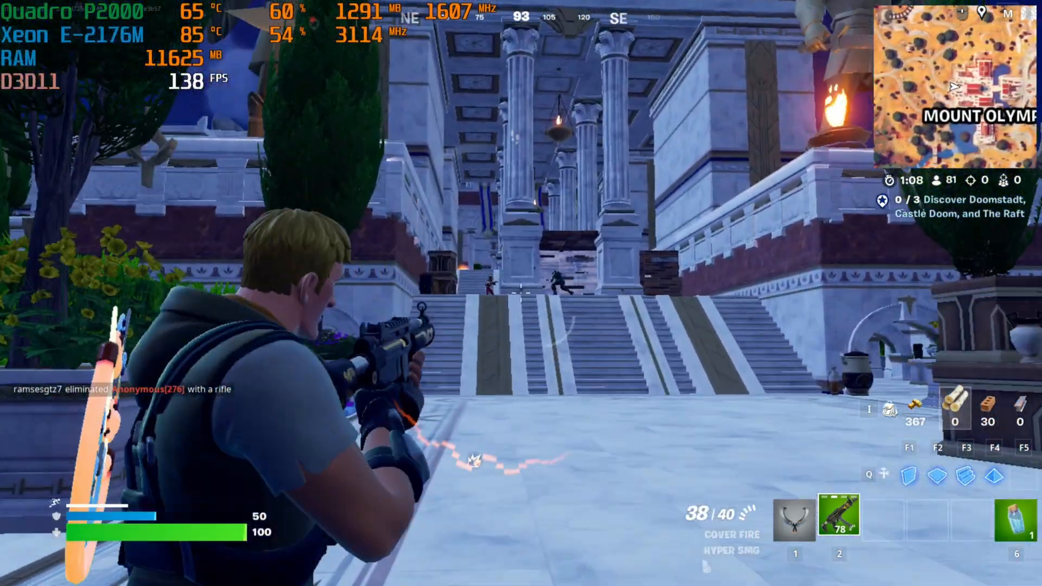
- Fire at and eliminate the opponent on the Mount Olympus temple stairs
left_click(521, 293)
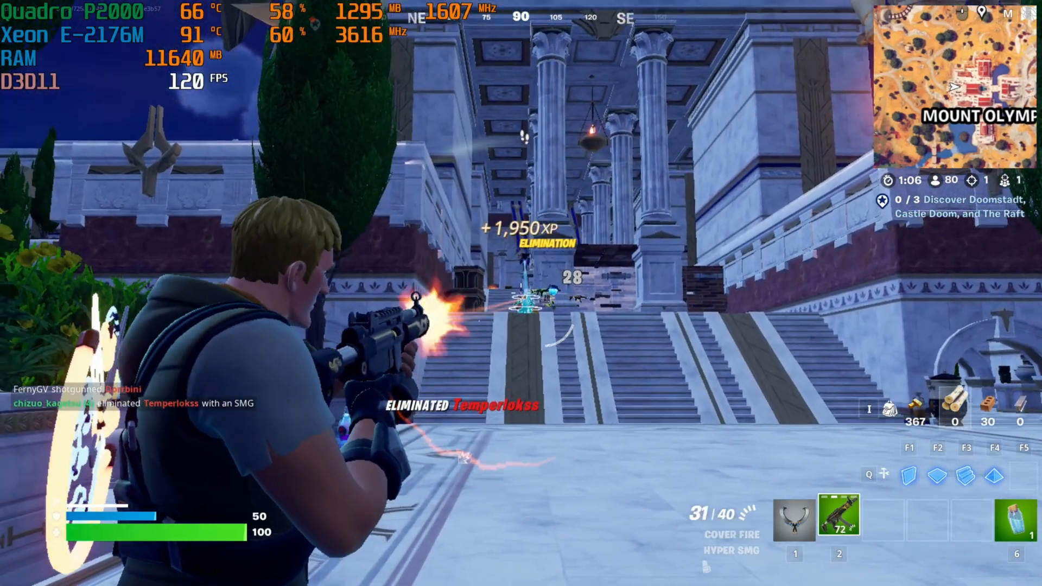